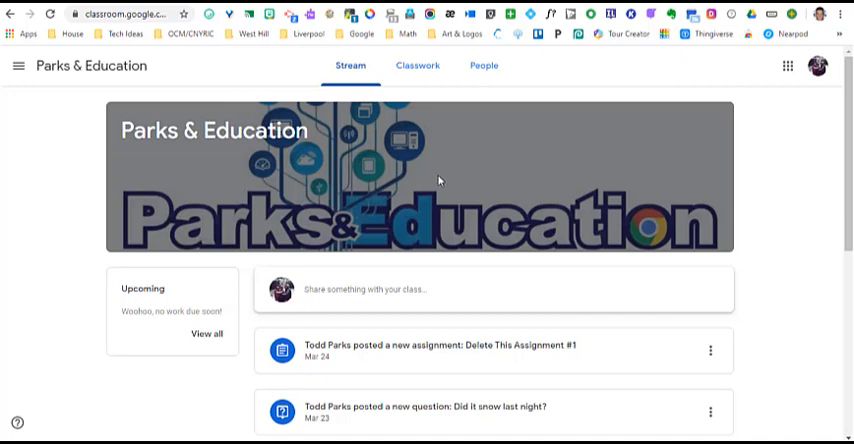
pyautogui.moveTo(434, 180)
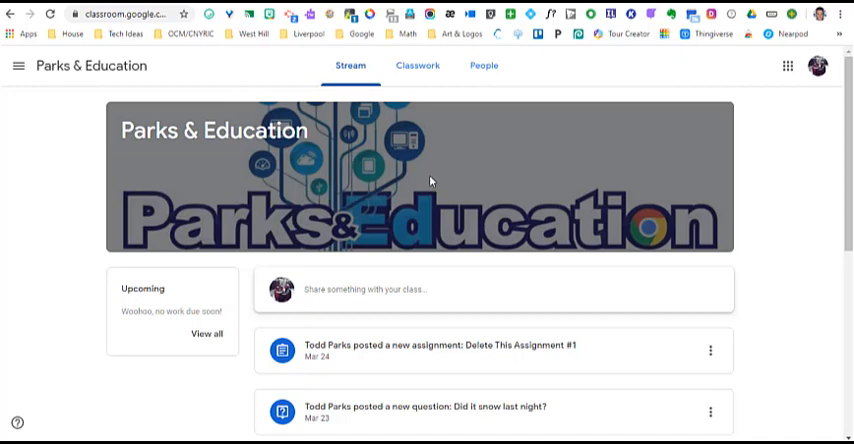
pyautogui.moveTo(356, 124)
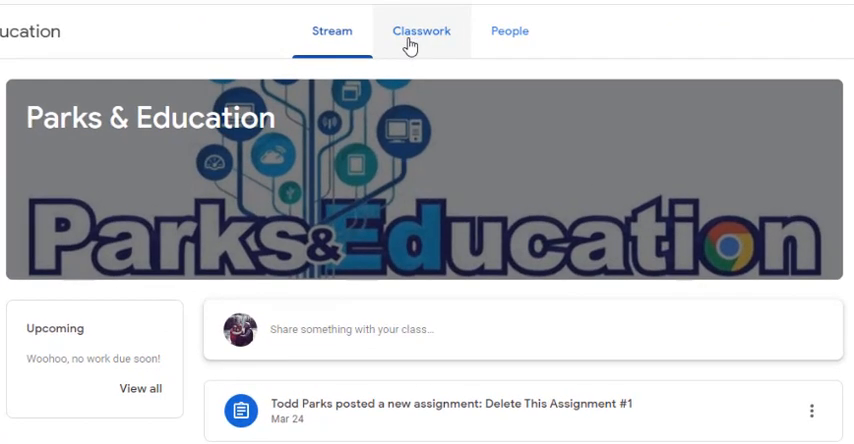
# Go to the Parks & Education Classwork page and choose View your work.
pyautogui.click(420, 30)
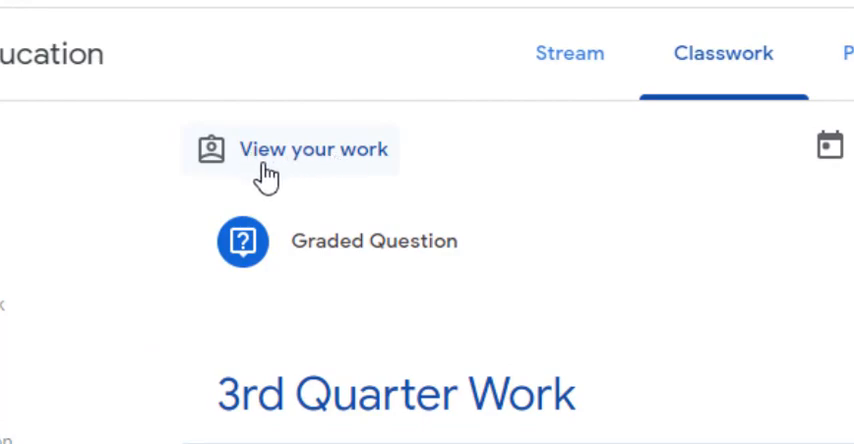
pyautogui.click(312, 148)
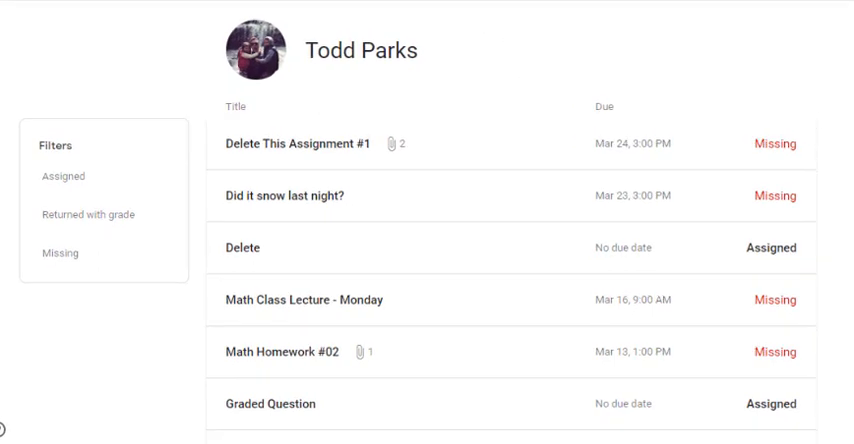
# Scroll the work list down to Math Homework #001, due Mar 20 and marked Missing.
pyautogui.scroll(-3)
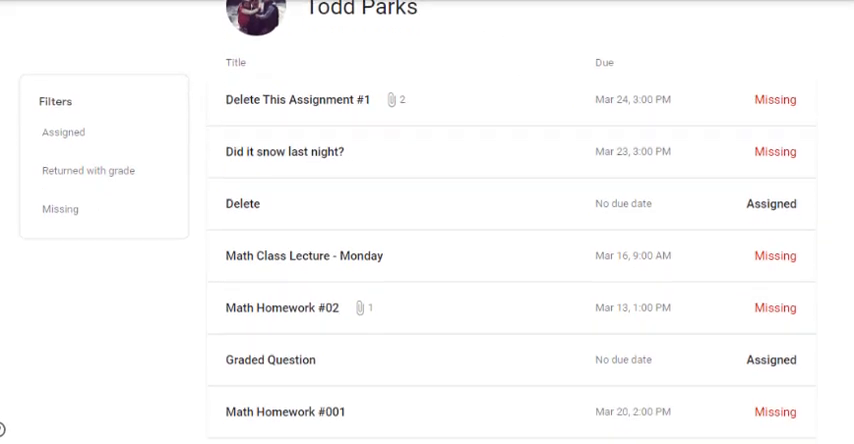
pyautogui.click(62, 132)
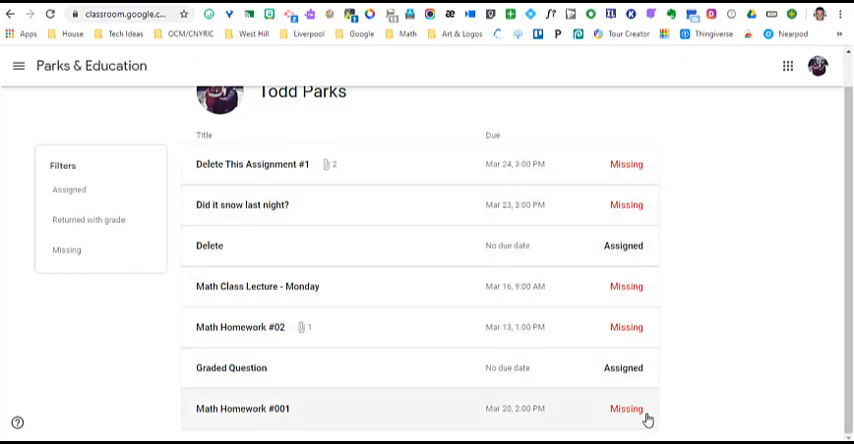
# Filter the list by Returned with grade (none), then by Missing to show five overdue items.
pyautogui.click(94, 192)
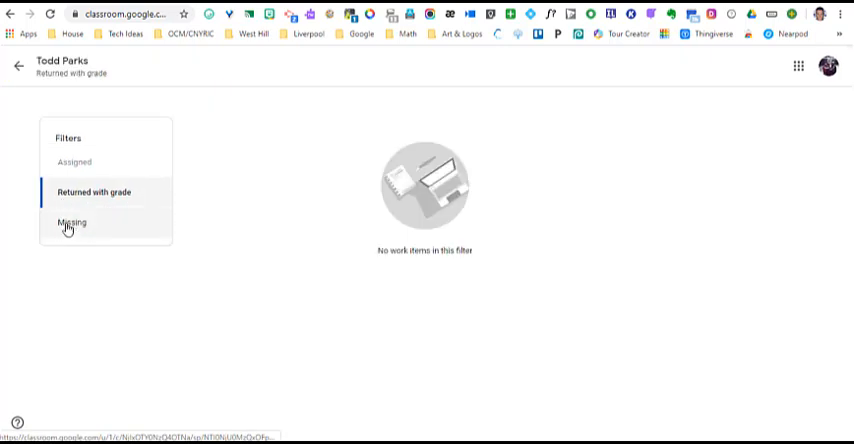
pyautogui.click(72, 222)
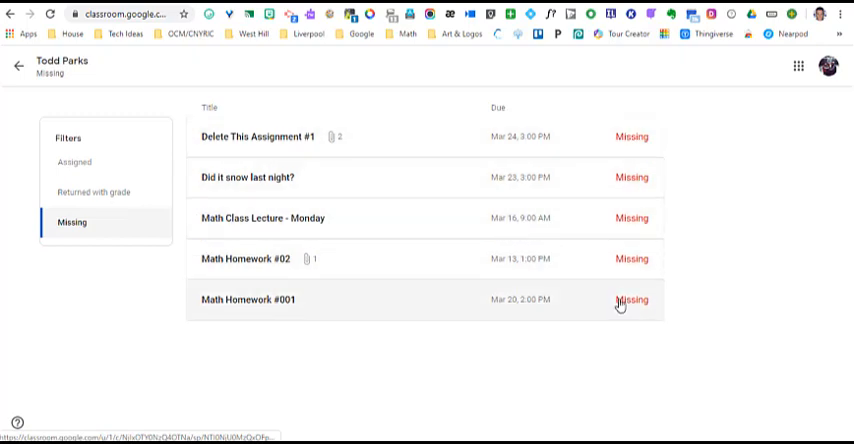
# Expand Delete This Assignment #1 to reveal its Word document and Google Doc attachments.
pyautogui.click(248, 136)
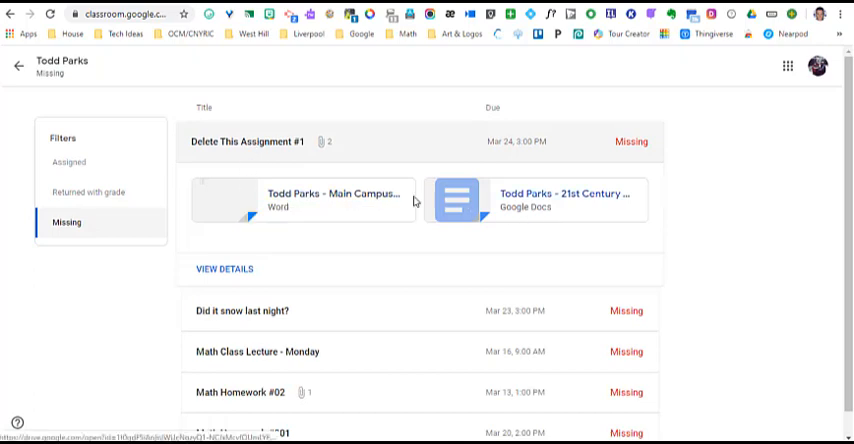
pyautogui.moveTo(336, 200)
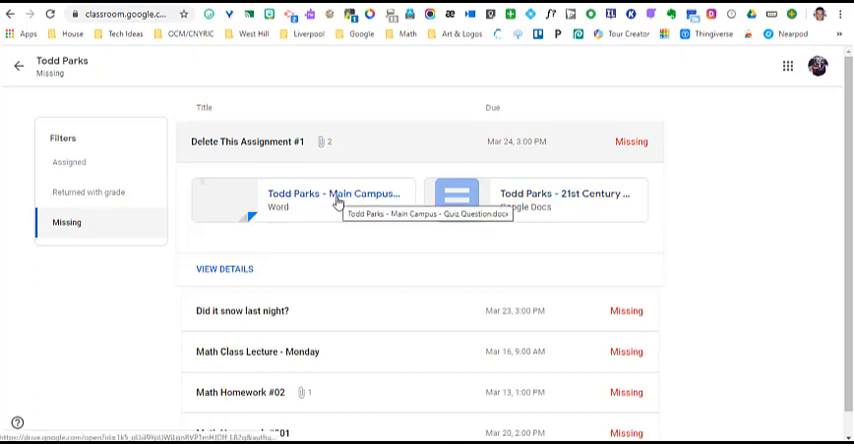